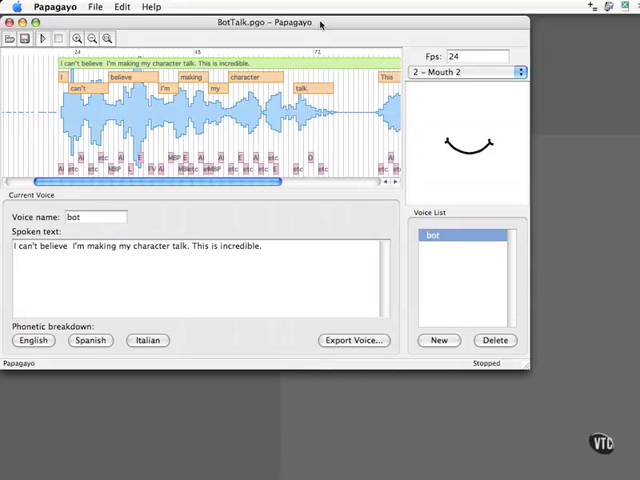
pyautogui.moveTo(280, 110)
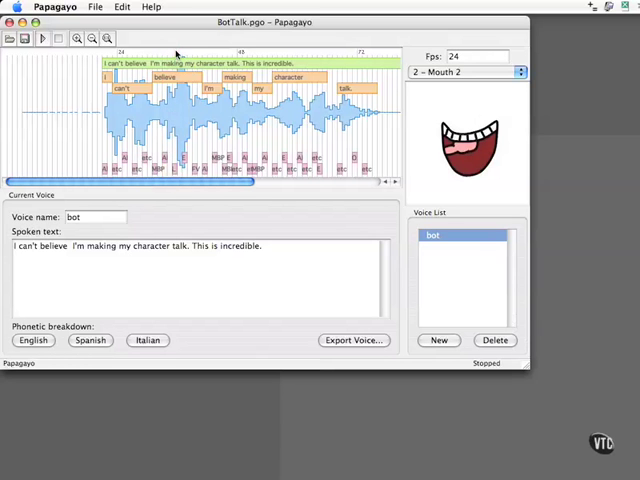
pyautogui.moveTo(200, 56)
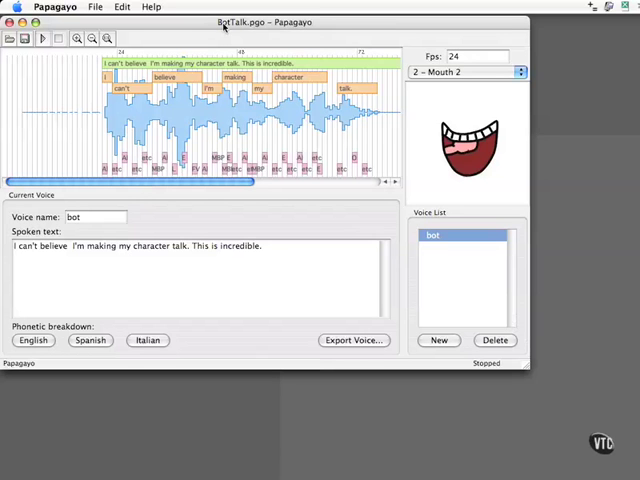
pyautogui.moveTo(270, 48)
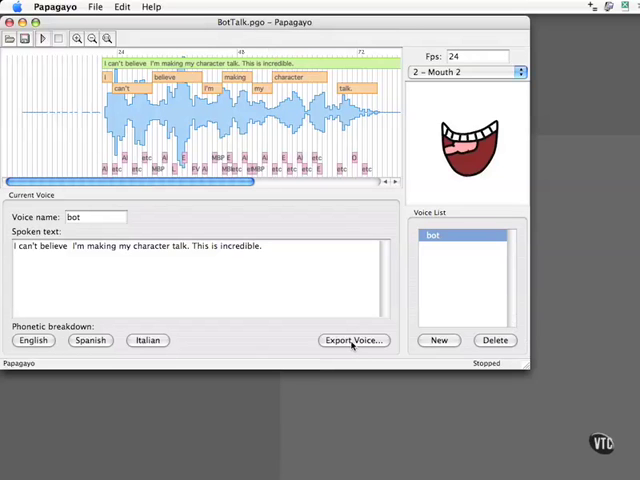
# Export the voice as BotTalk.dat in Moho switch format into the 07 Animation folder
pyautogui.click(352, 340)
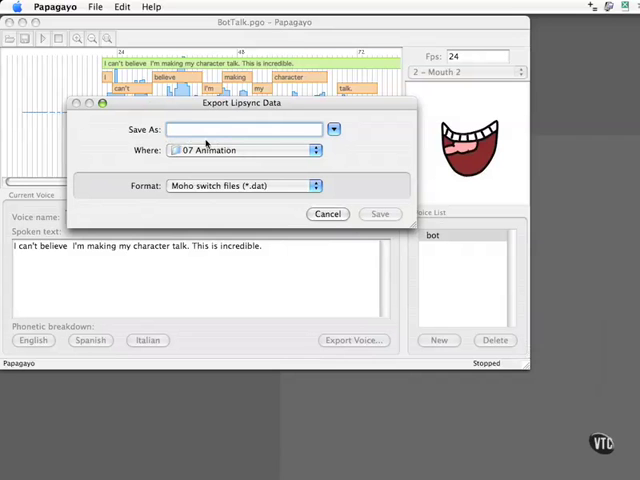
pyautogui.write('Bottalk')
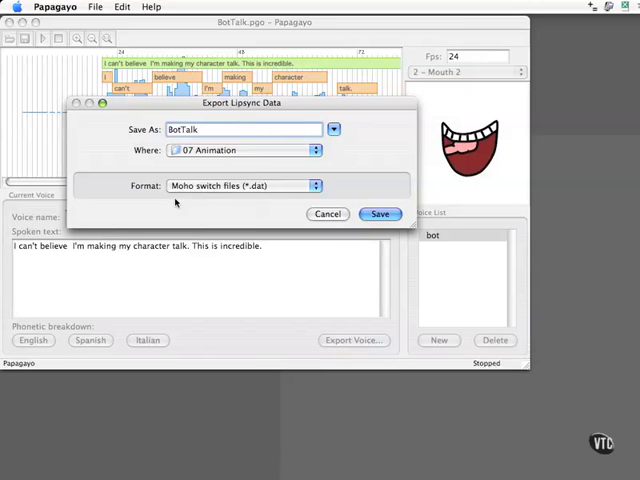
pyautogui.moveTo(258, 204)
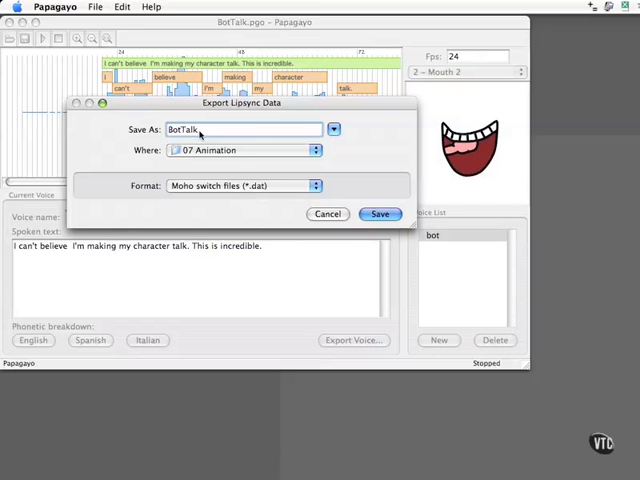
pyautogui.write('.dat')
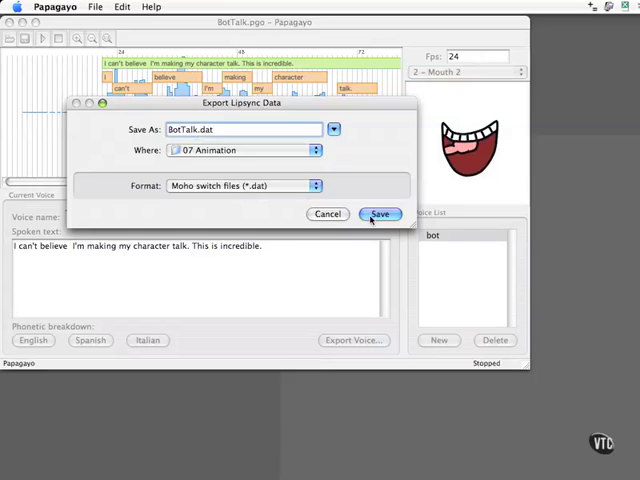
pyautogui.click(380, 212)
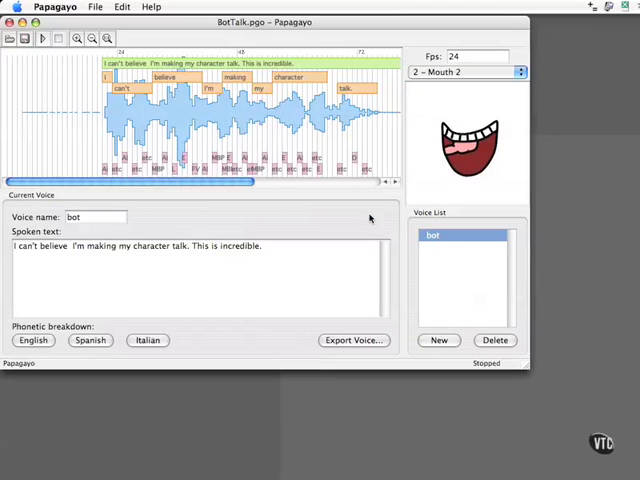
pyautogui.moveTo(472, 194)
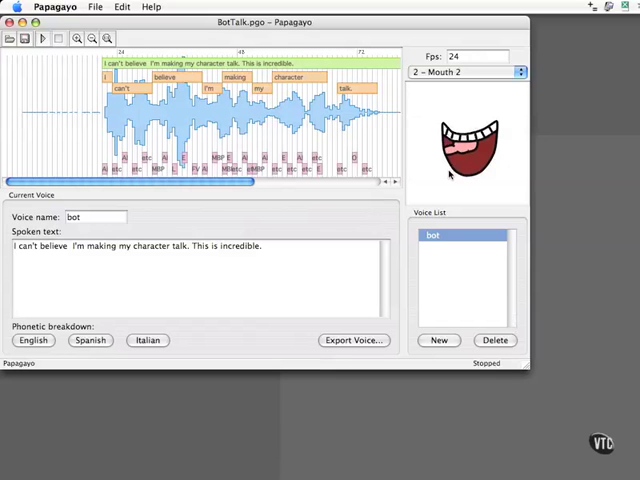
pyautogui.moveTo(148, 152)
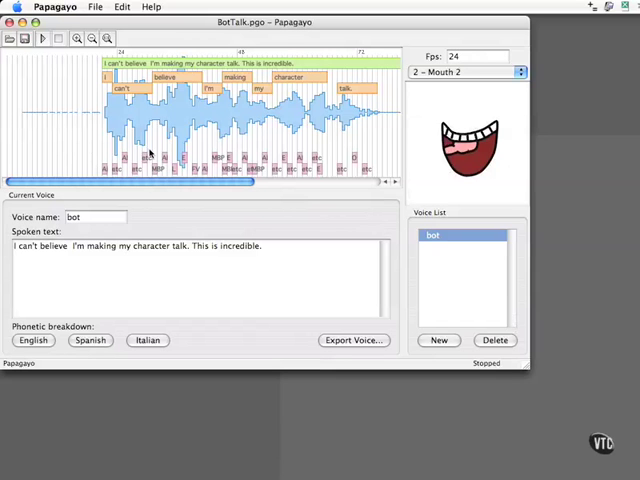
pyautogui.moveTo(332, 220)
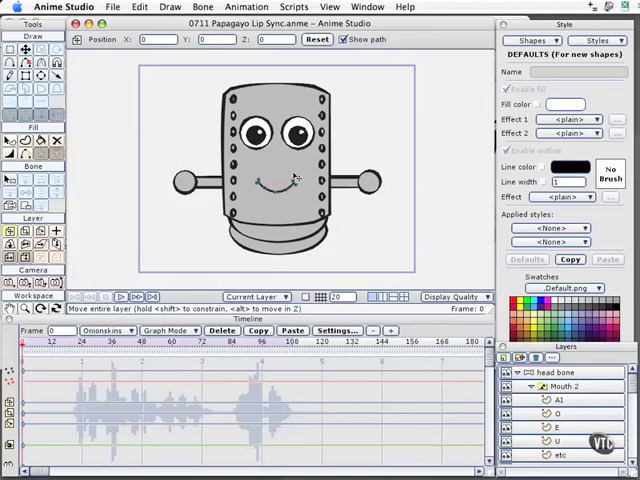
pyautogui.moveTo(470, 336)
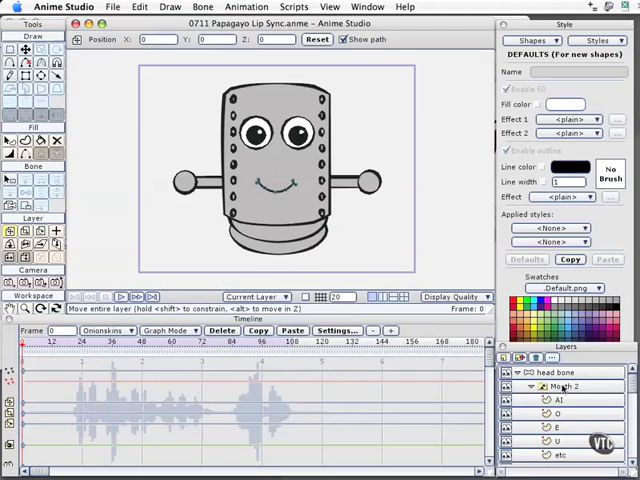
# Reach the mouth switch layer's Switch settings and its Source Data chooser
pyautogui.doubleClick(562, 388)
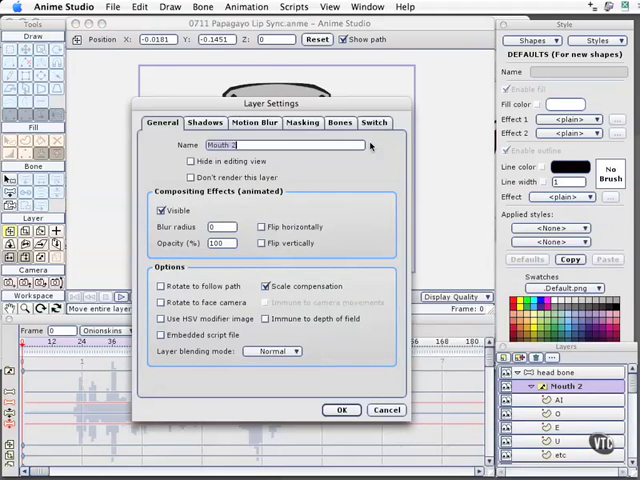
pyautogui.click(374, 122)
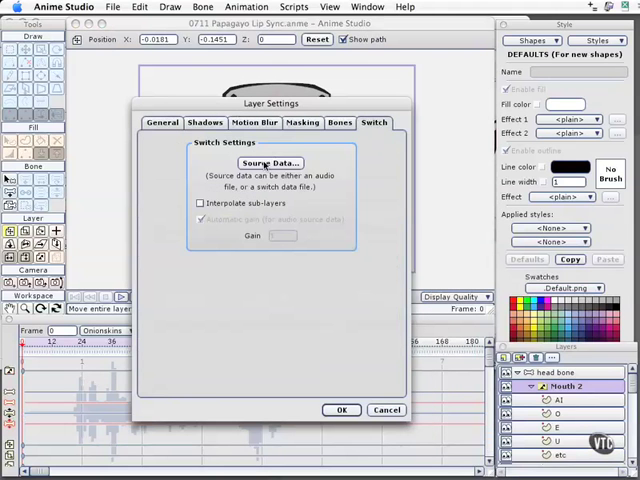
pyautogui.click(268, 162)
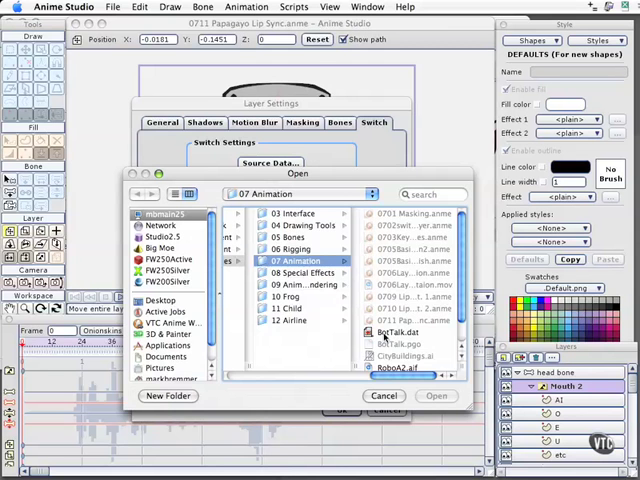
# Assign the exported BotTalk.dat as the mouth switch layer's lip-sync source data
pyautogui.click(290, 332)
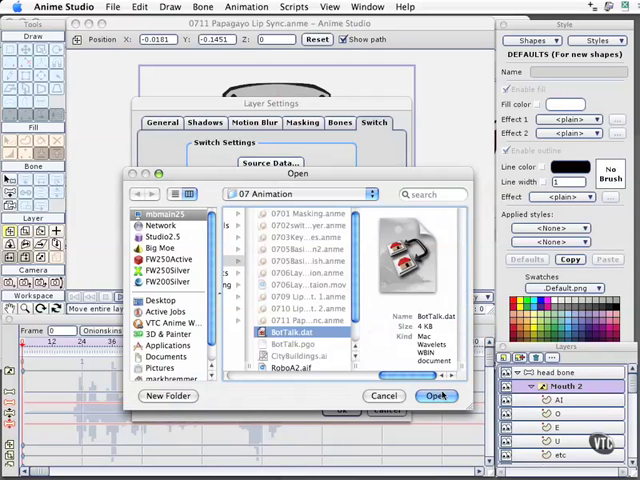
pyautogui.click(436, 396)
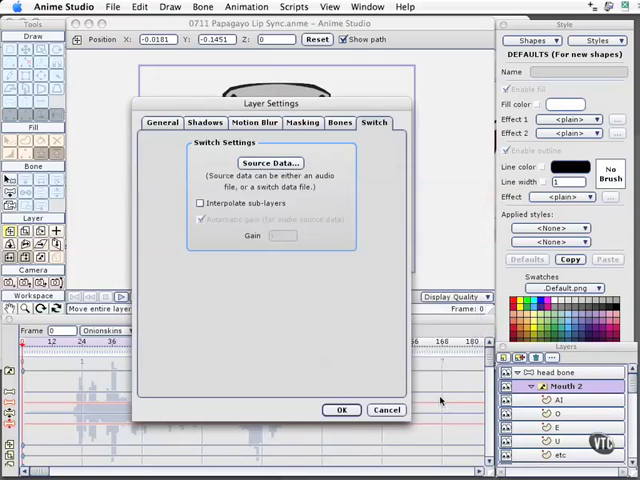
pyautogui.click(342, 410)
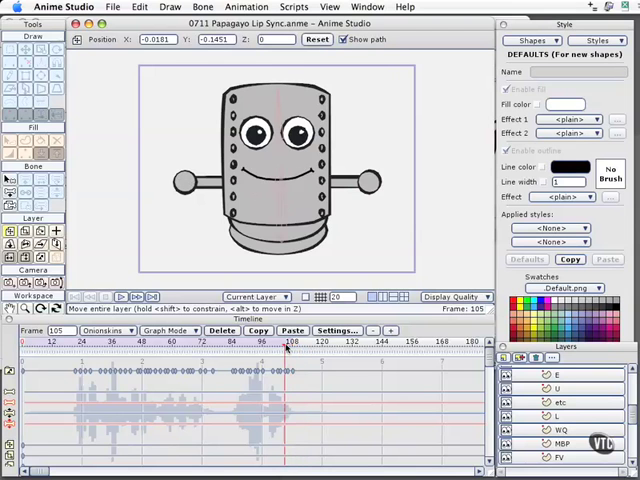
# Preview the timeline and another frame to confirm the robot's mouth shapes change
pyautogui.click(296, 342)
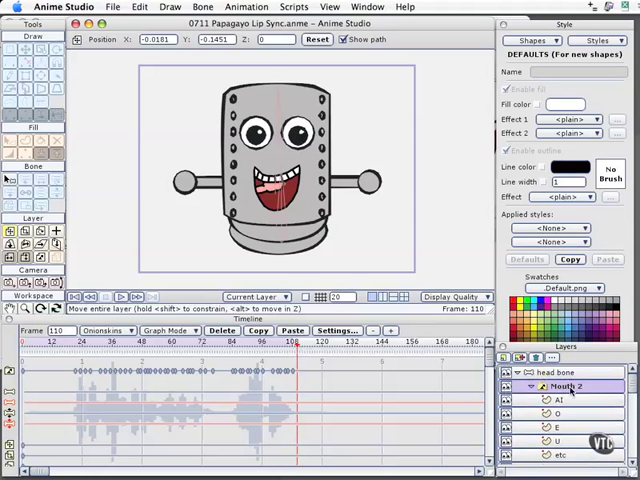
pyautogui.click(568, 388)
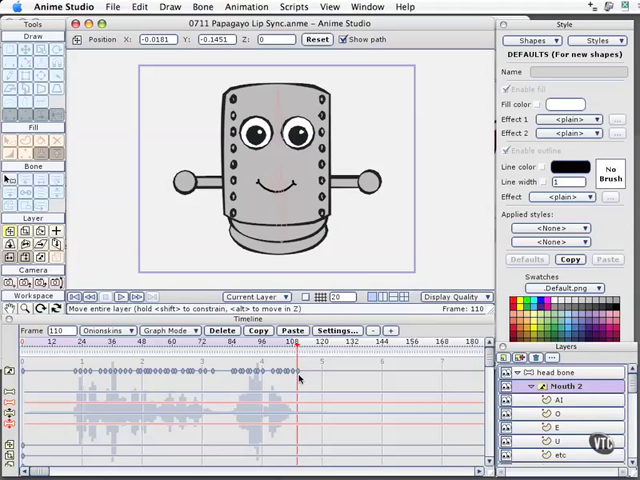
pyautogui.moveTo(328, 452)
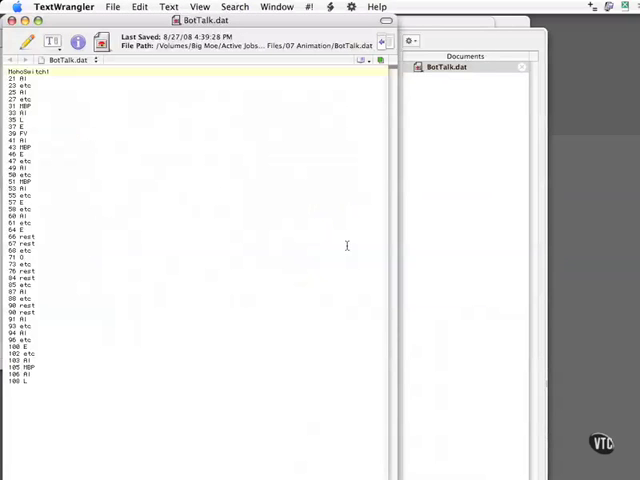
pyautogui.moveTo(44, 184)
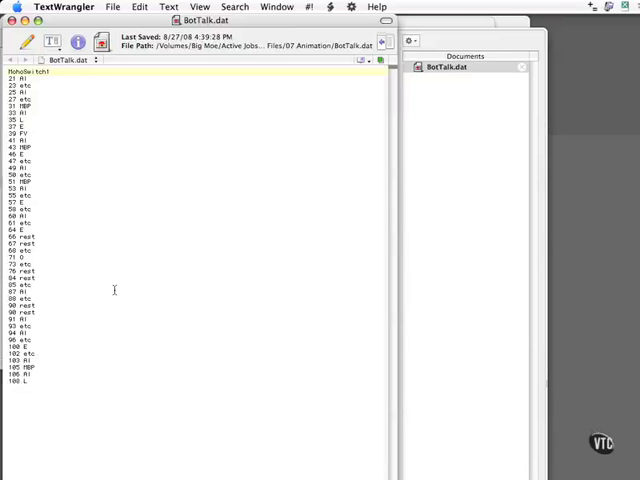
pyautogui.moveTo(240, 266)
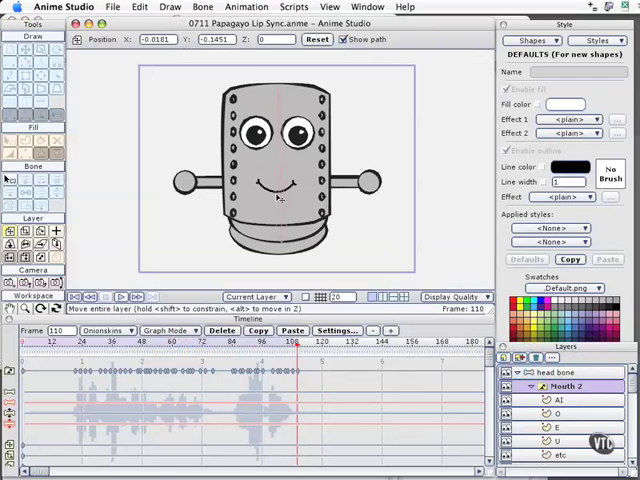
# Export the entire animation as QuickTime movie 0711 Papagayo Lip SyncFinal.mov
pyautogui.click(112, 8)
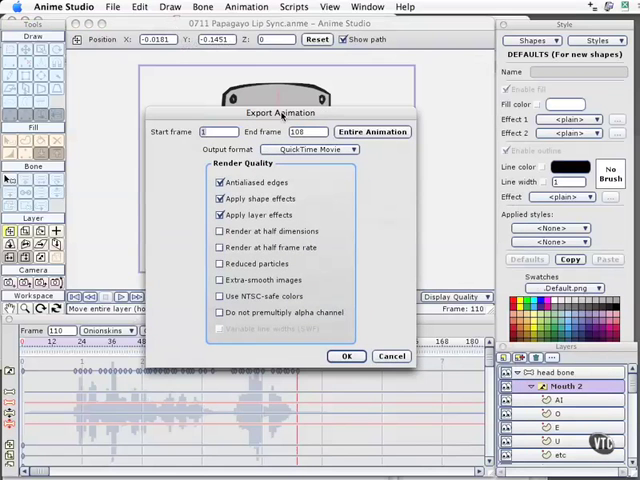
pyautogui.moveTo(304, 230)
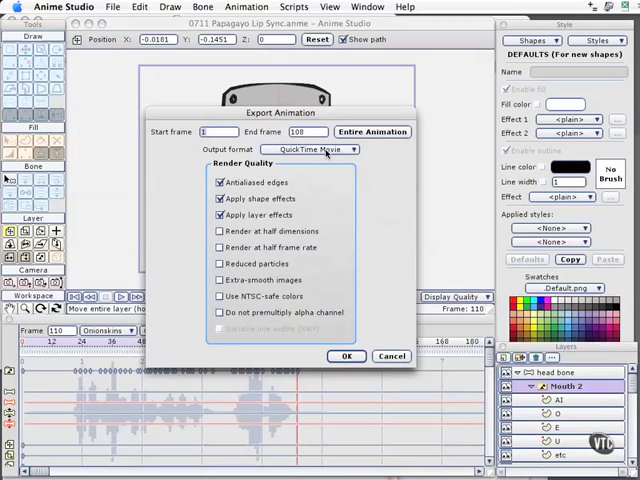
pyautogui.moveTo(324, 150)
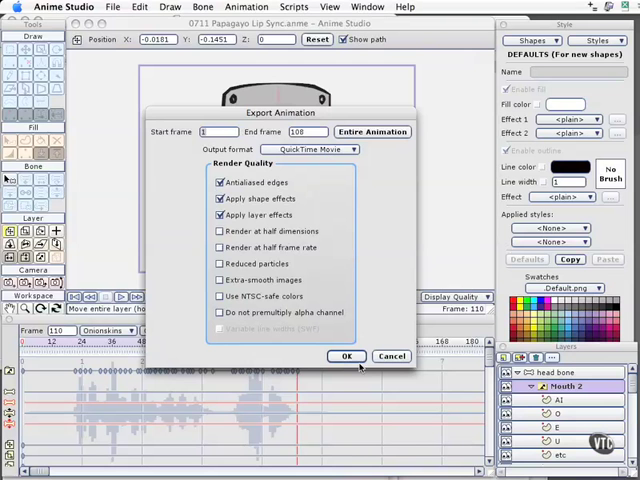
pyautogui.click(346, 356)
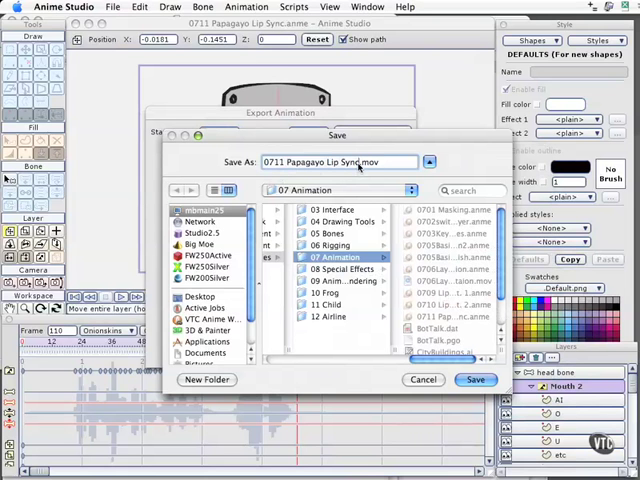
pyautogui.write('Final')
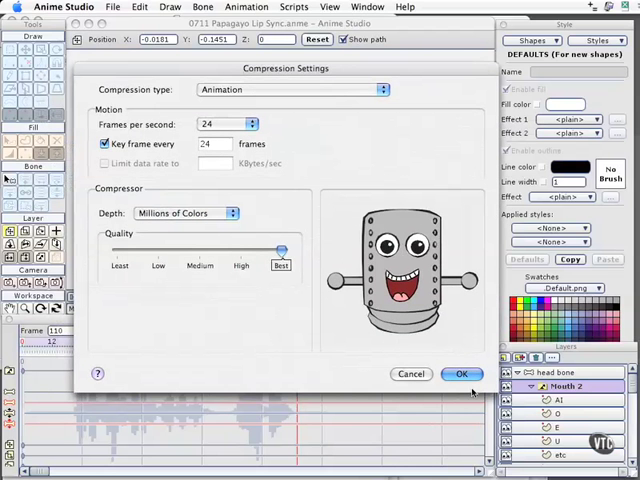
# Render with Animation compression at 24 fps, Millions of Colors, Best quality
pyautogui.click(460, 372)
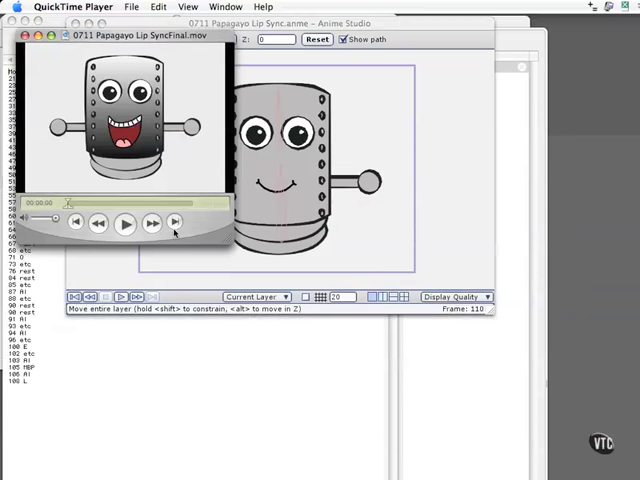
# Play the rendered movie to check the robot's mouth movement, then stop playback
pyautogui.click(124, 222)
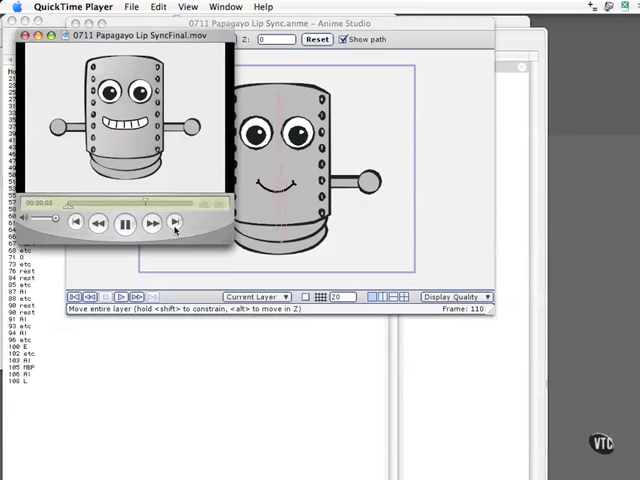
pyautogui.click(124, 222)
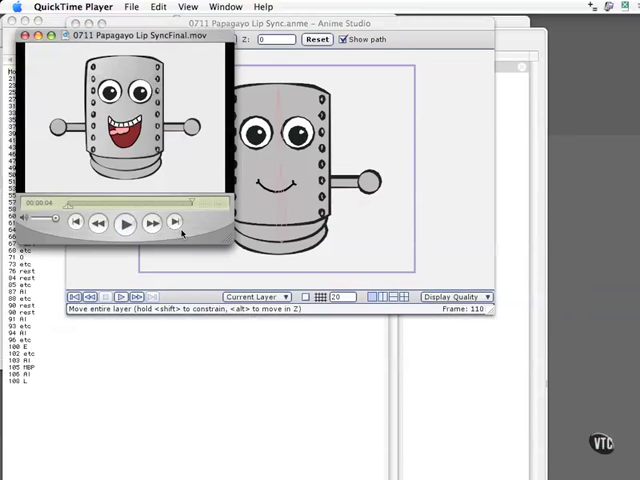
pyautogui.moveTo(198, 228)
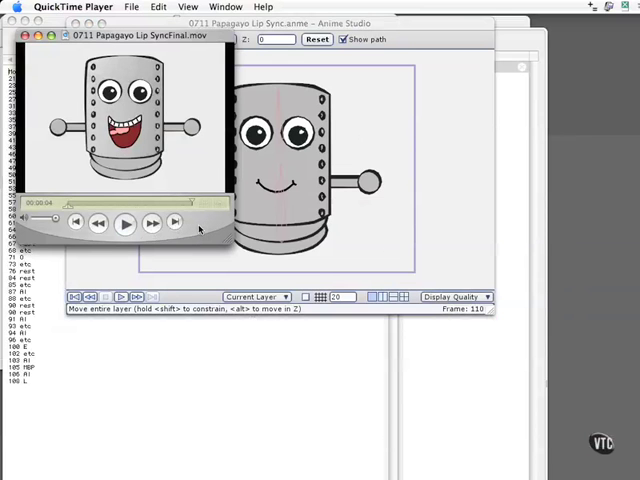